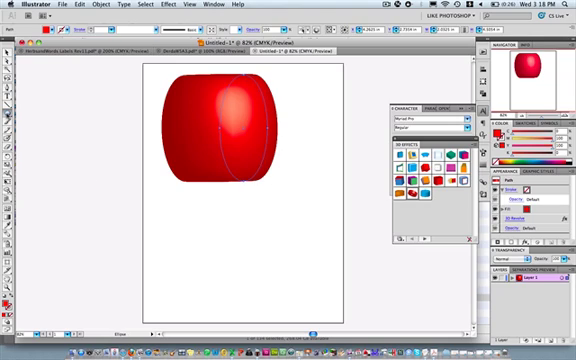
Switch to the Ellipse Tool from the shape tool flyout
{"action": "left_click", "coordinate": [8, 56]}
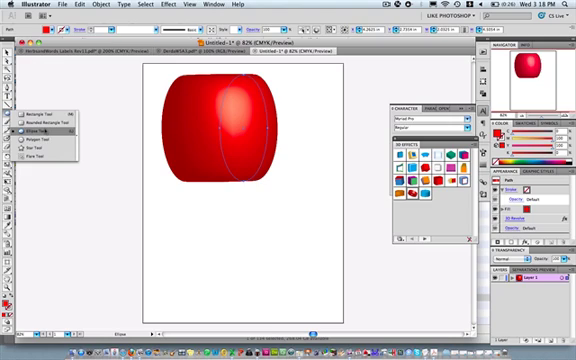
{"action": "left_click", "coordinate": [34, 132]}
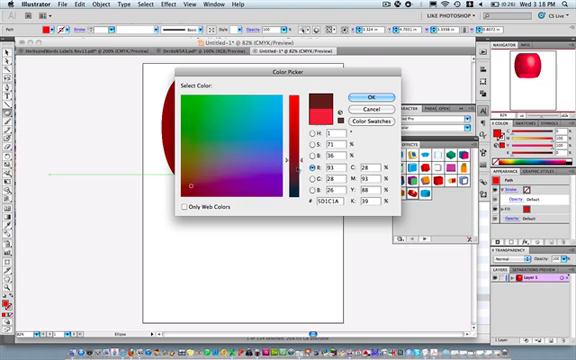
Confirm the near-black red fill and draw a flat shadow ellipse at the apple's base
{"action": "left_click", "coordinate": [226, 170]}
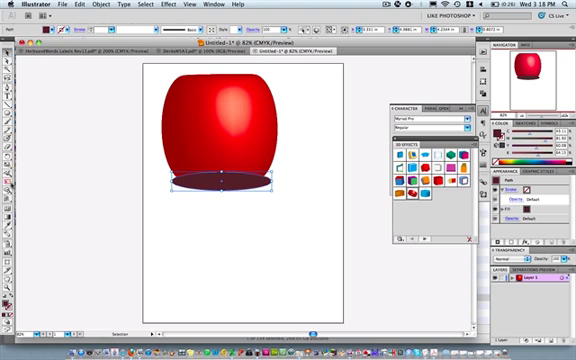
{"action": "left_click", "coordinate": [224, 210]}
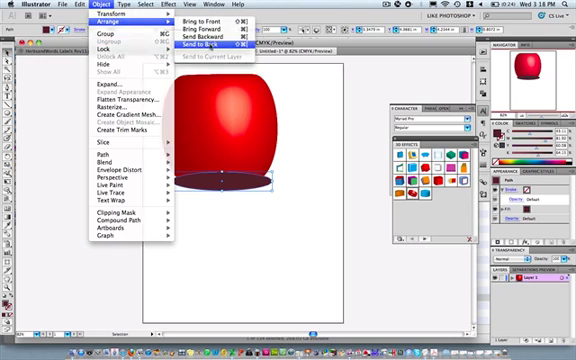
Send the shadow ellipse to the back, behind the red apple body
{"action": "left_click", "coordinate": [216, 44]}
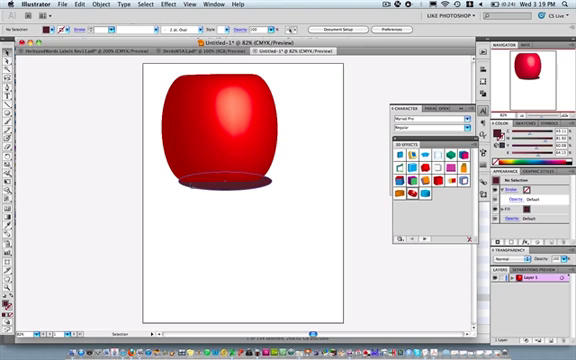
{"action": "left_click", "coordinate": [222, 184]}
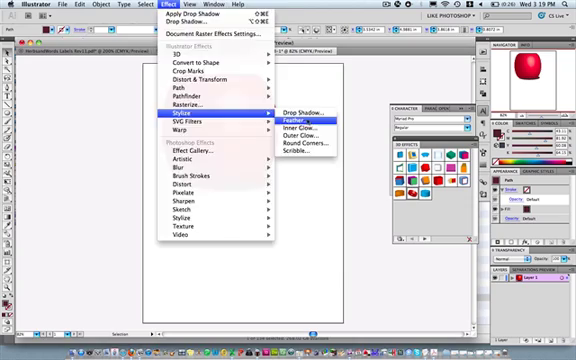
Feather the shadow ellipse with a 0.25 in radius so its edges fade out
{"action": "left_click", "coordinate": [292, 120]}
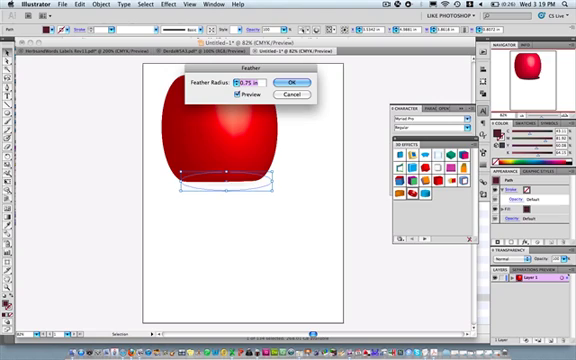
{"action": "type", "text": "0.25 in"}
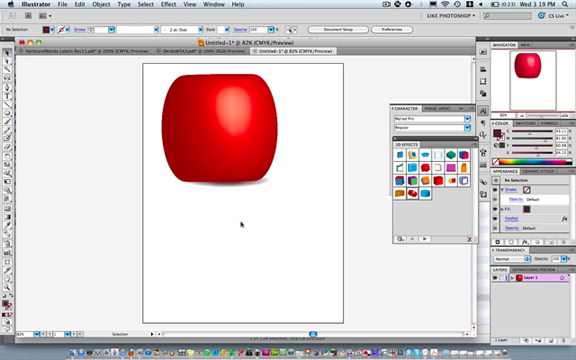
{"action": "mouse_move", "coordinate": [330, 212]}
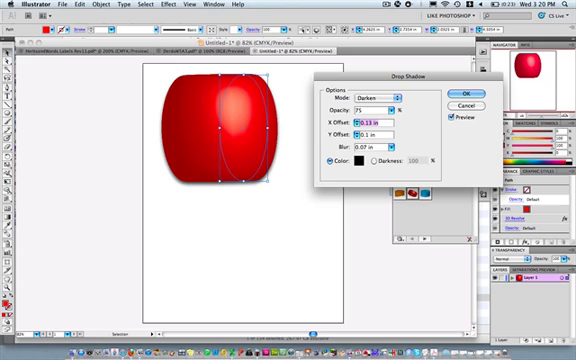
Apply a Multiply drop shadow with 0.25 in offsets and blur to the apple
{"action": "type", "text": "0.25 in"}
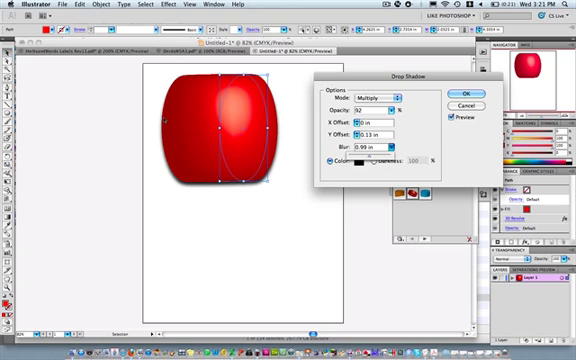
{"action": "left_click", "coordinate": [460, 92]}
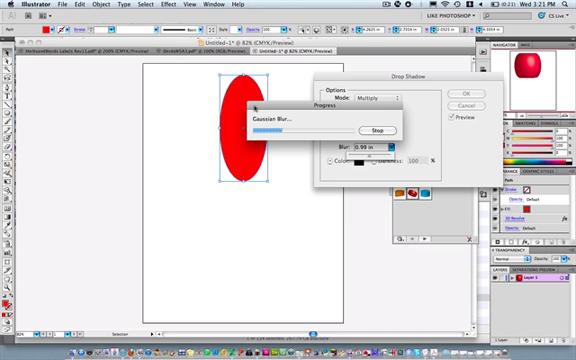